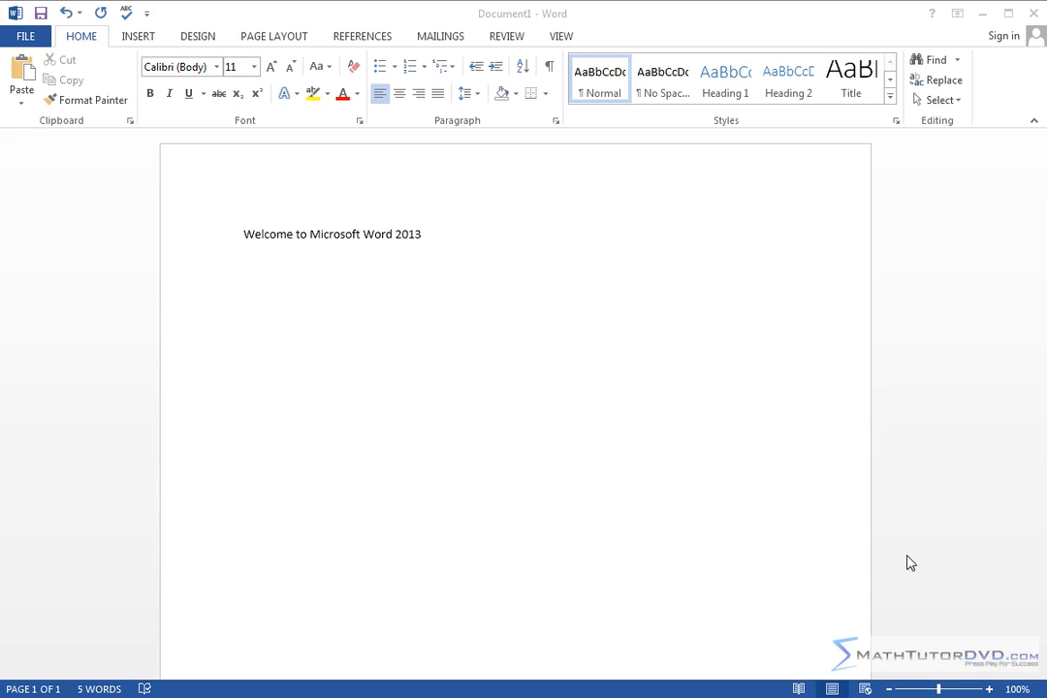
{"action": "mouse_move", "coordinate": [578, 442]}
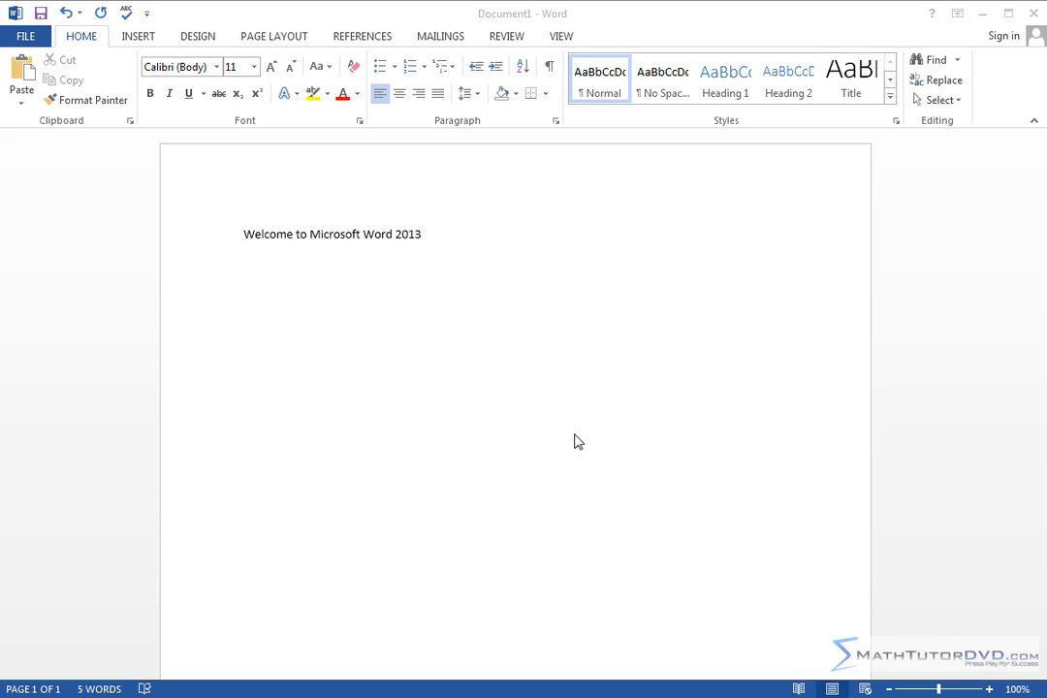
{"action": "mouse_move", "coordinate": [610, 322]}
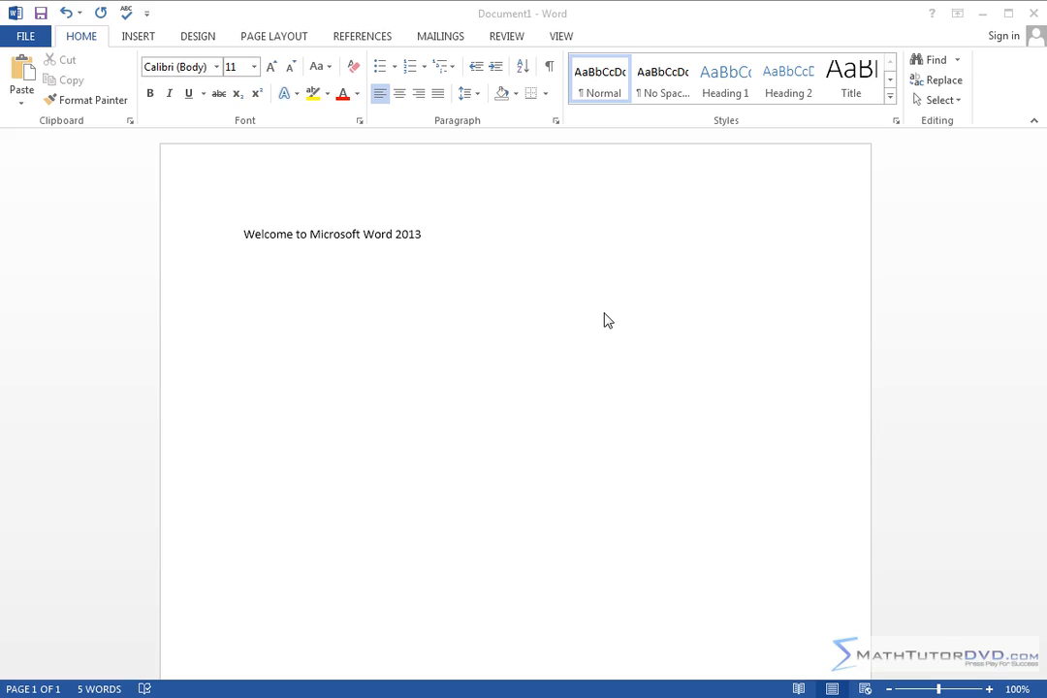
{"action": "mouse_move", "coordinate": [586, 279]}
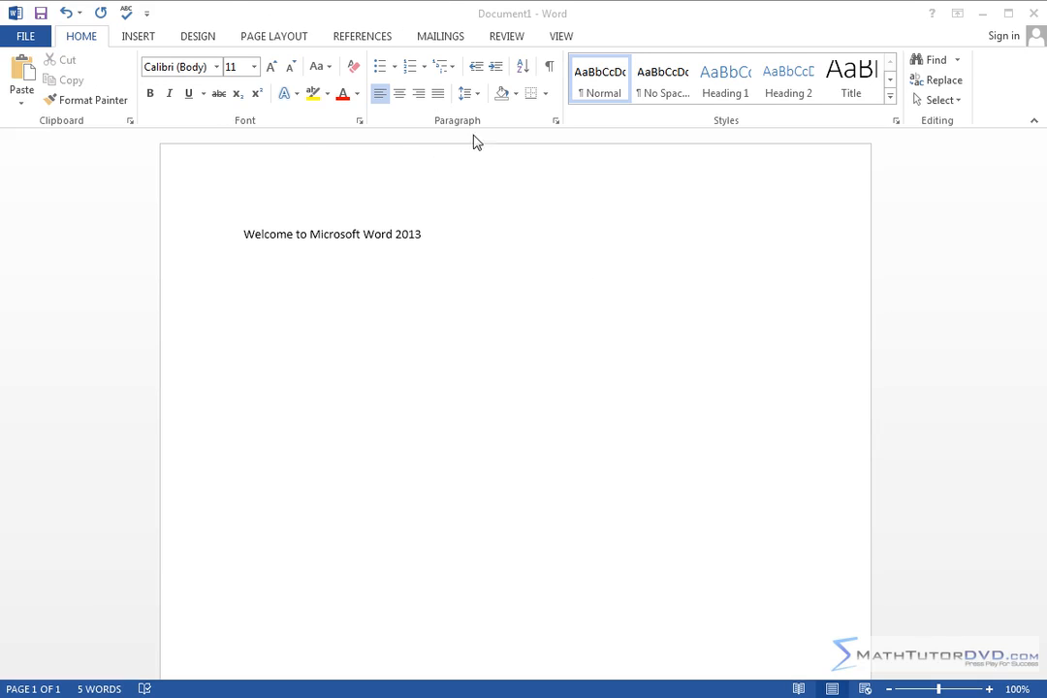
{"action": "mouse_move", "coordinate": [8, 52]}
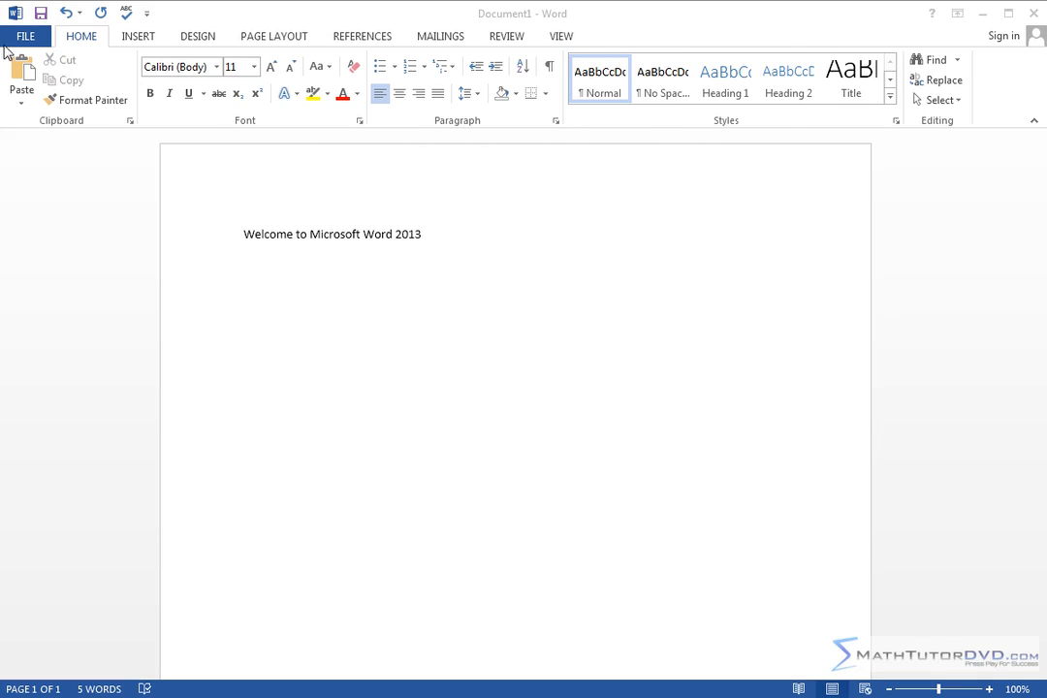
{"action": "mouse_move", "coordinate": [746, 47]}
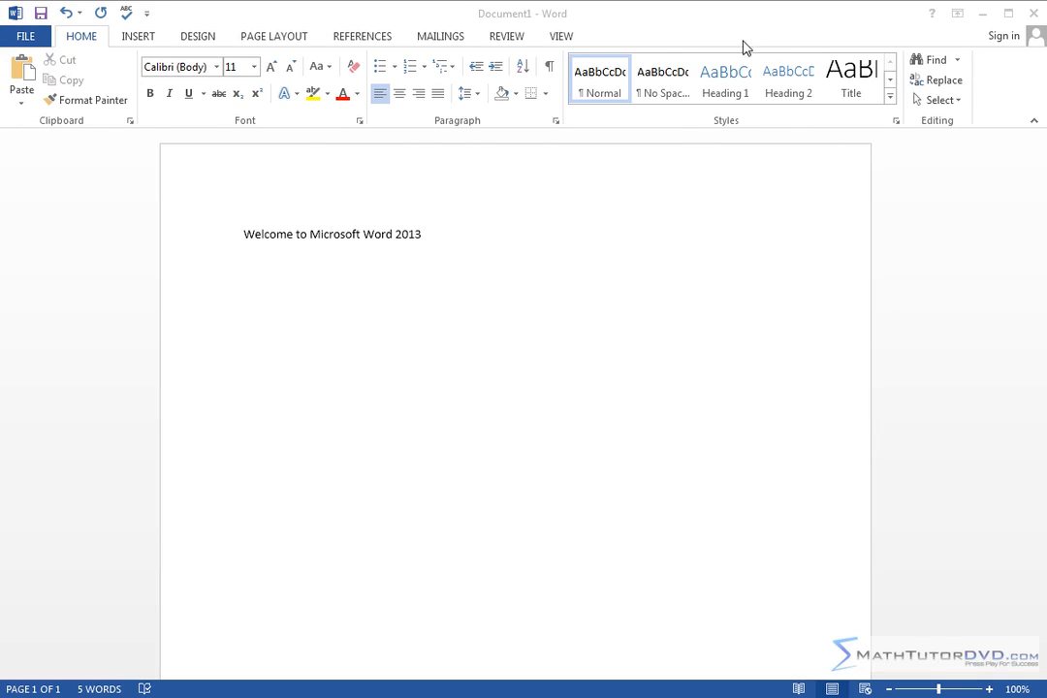
{"action": "mouse_move", "coordinate": [249, 157]}
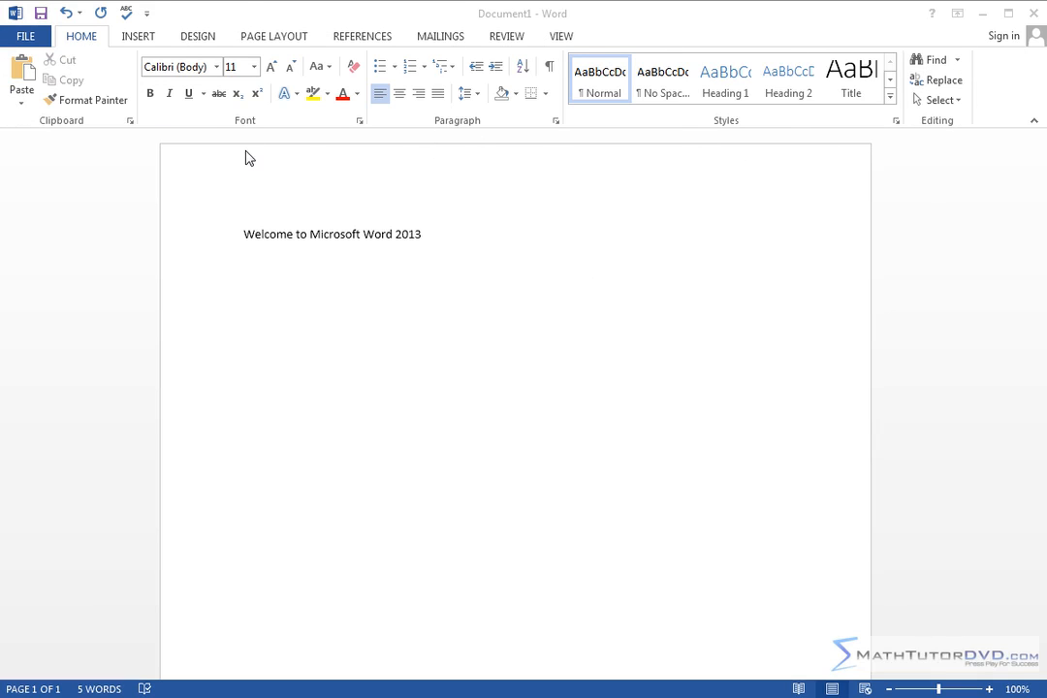
{"action": "mouse_move", "coordinate": [293, 215]}
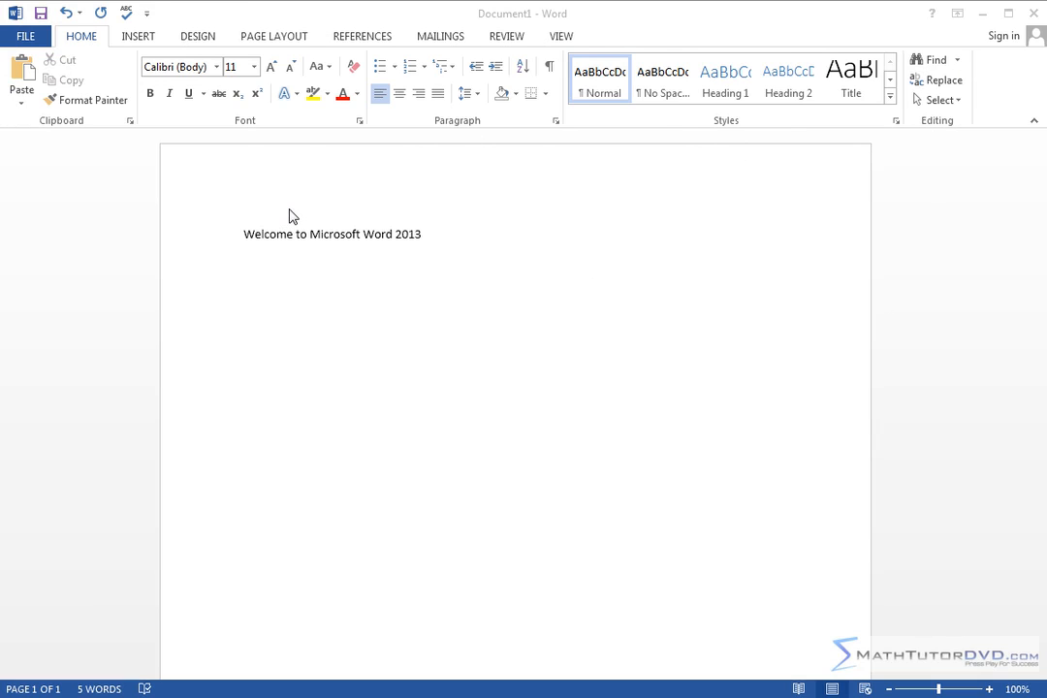
{"action": "mouse_move", "coordinate": [468, 95]}
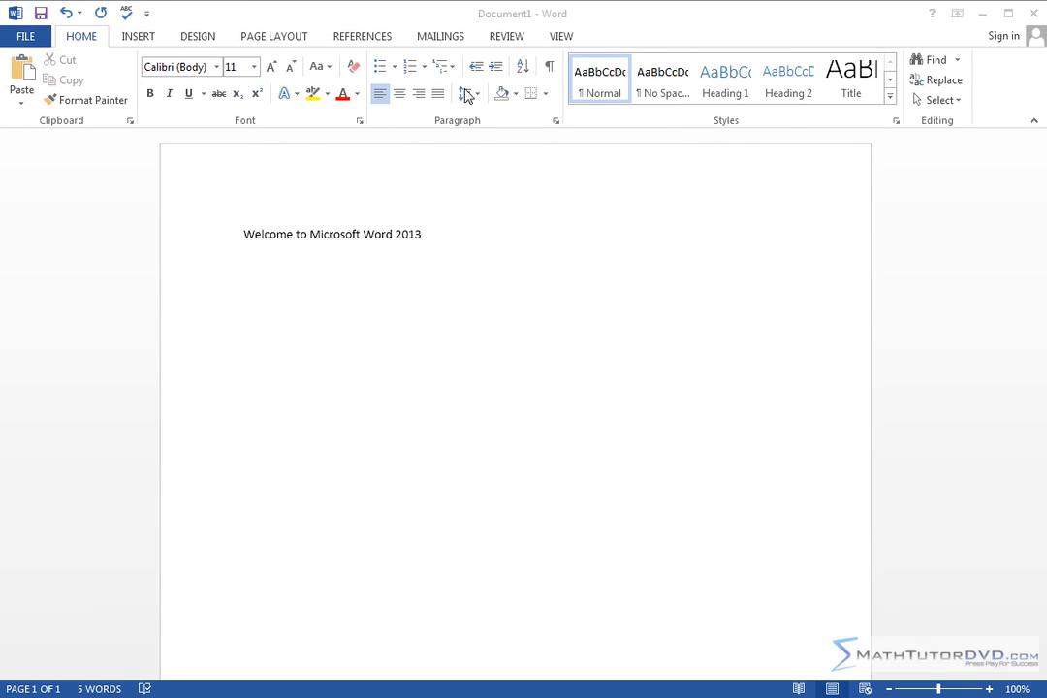
{"action": "mouse_move", "coordinate": [217, 48]}
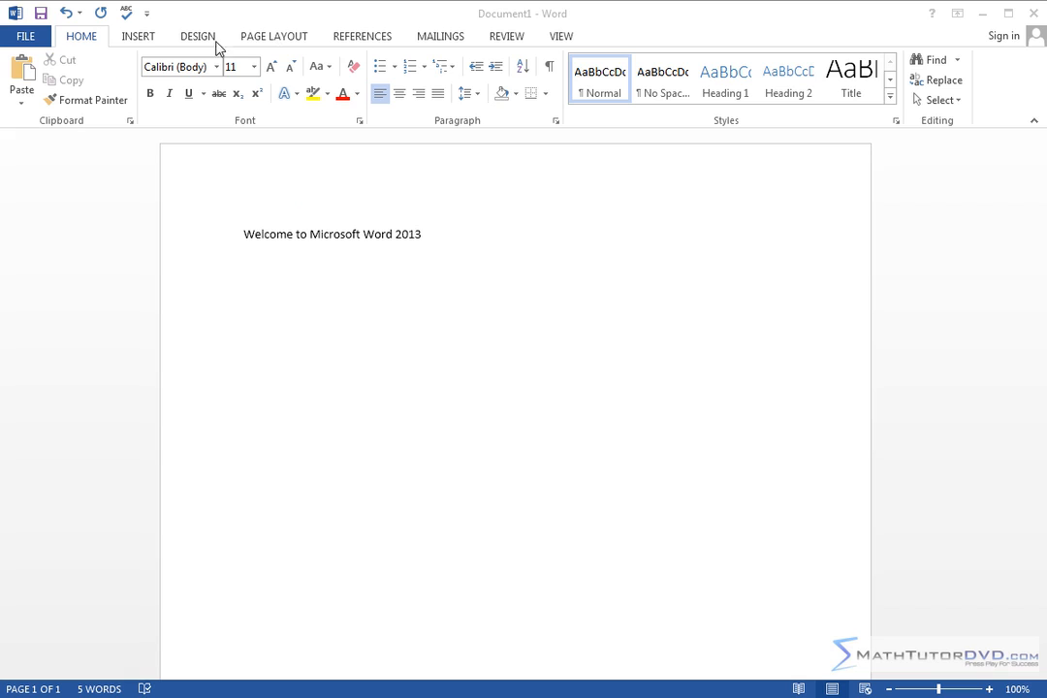
{"action": "mouse_move", "coordinate": [437, 66]}
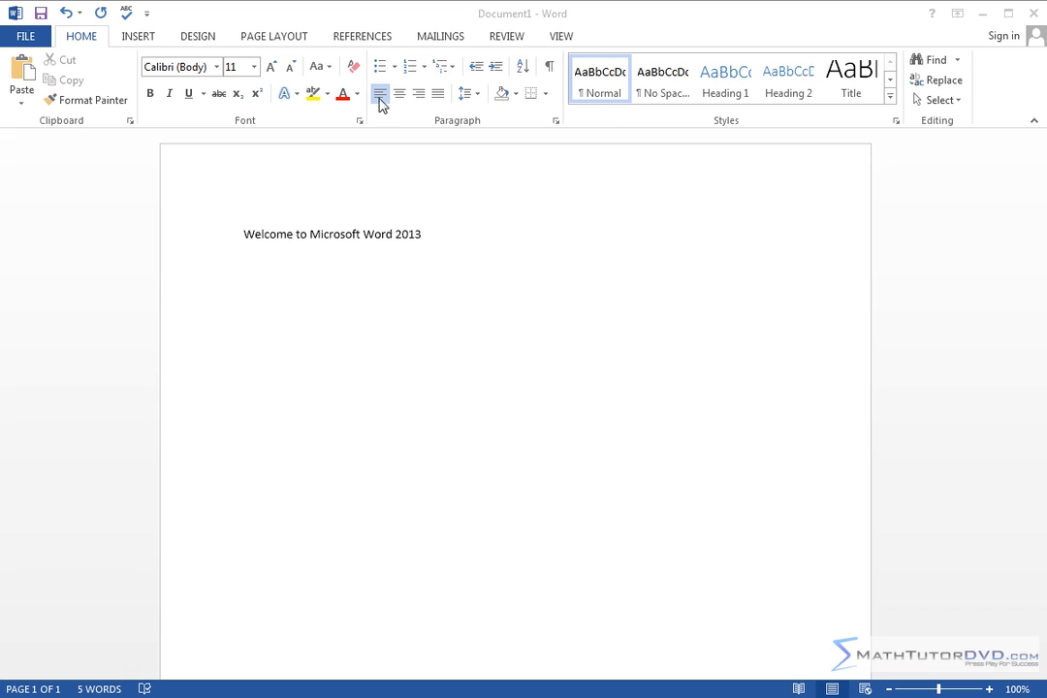
{"action": "mouse_move", "coordinate": [560, 121]}
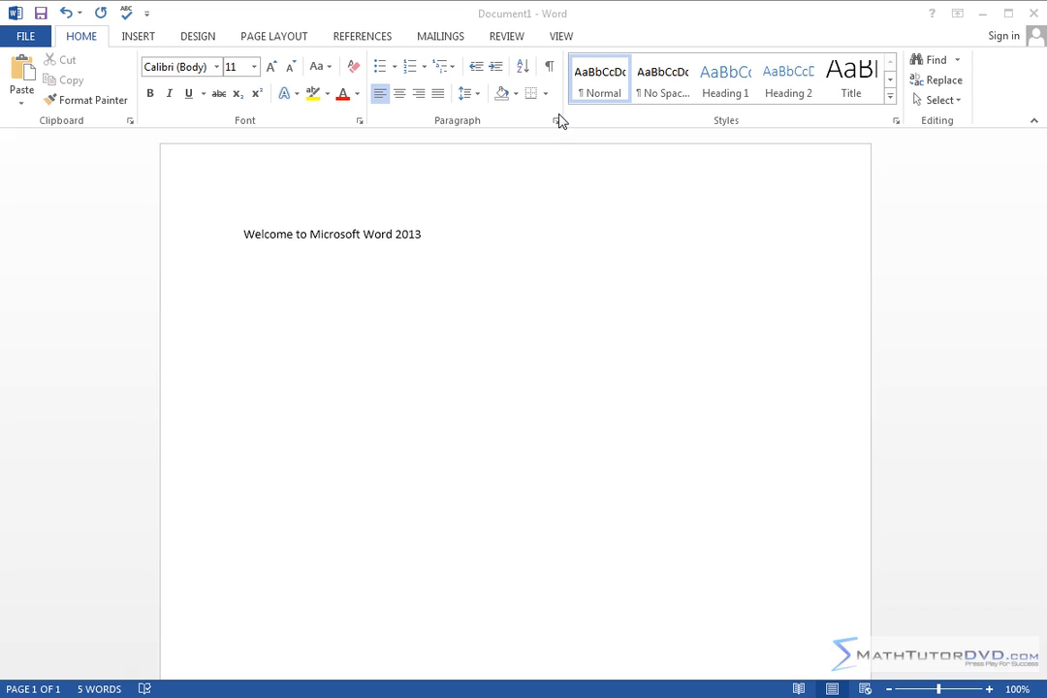
{"action": "mouse_move", "coordinate": [353, 54]}
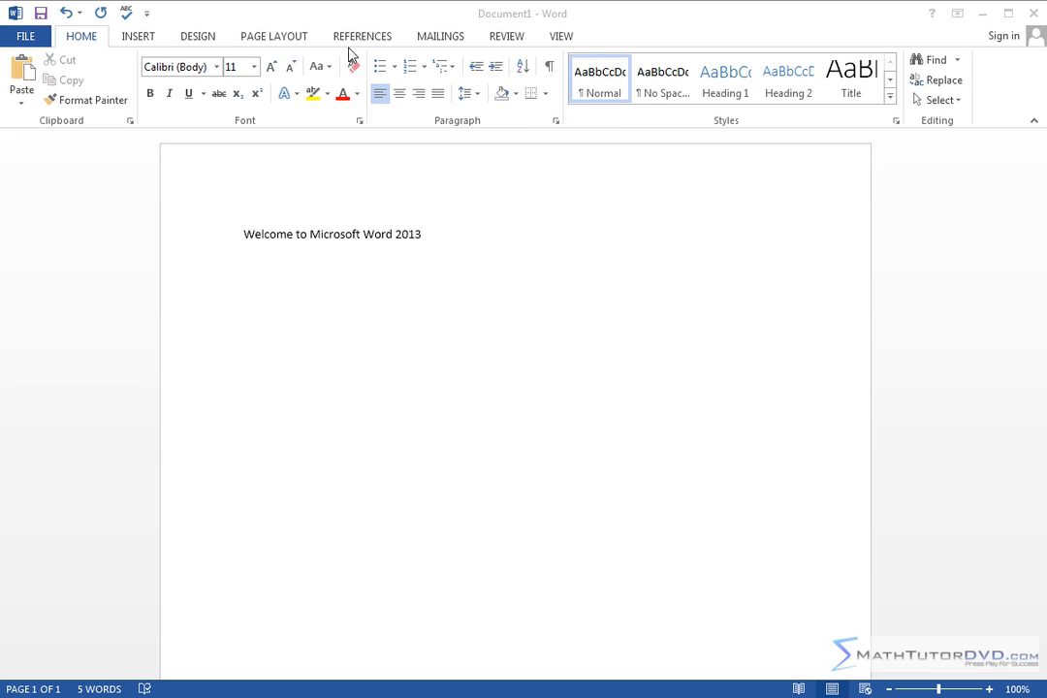
{"action": "mouse_move", "coordinate": [572, 110]}
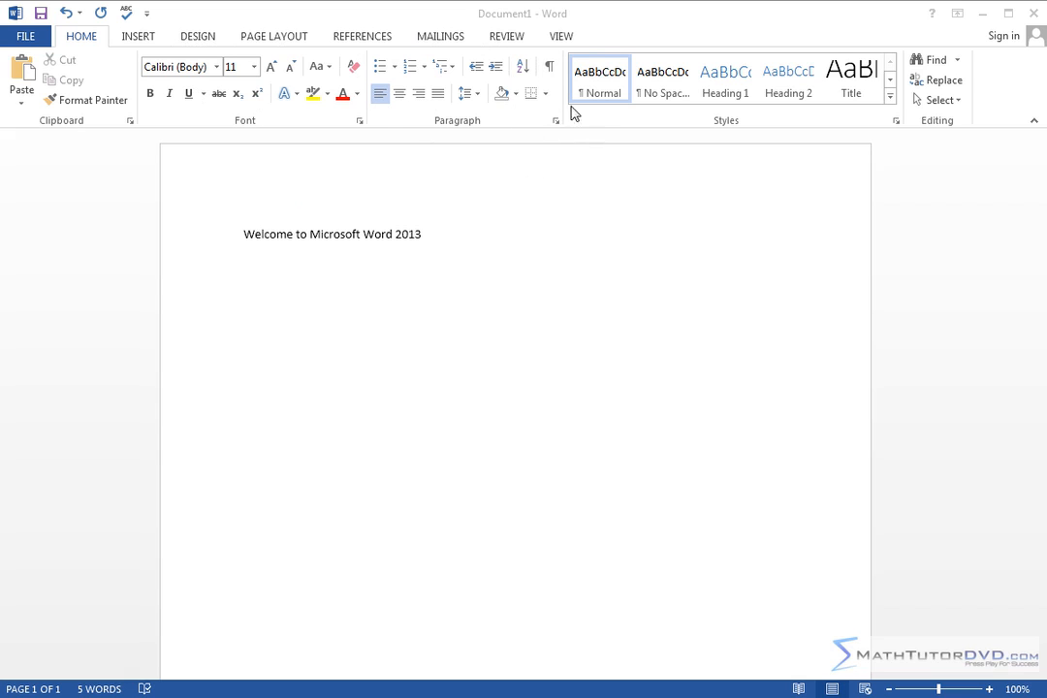
{"action": "mouse_move", "coordinate": [386, 65]}
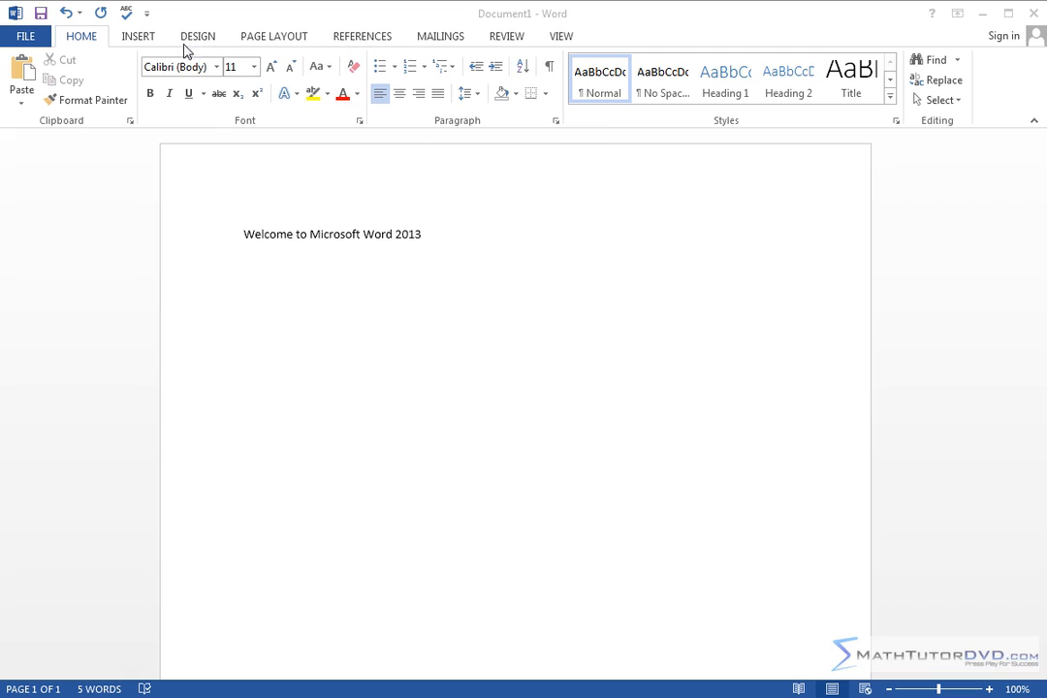
{"action": "mouse_move", "coordinate": [136, 82]}
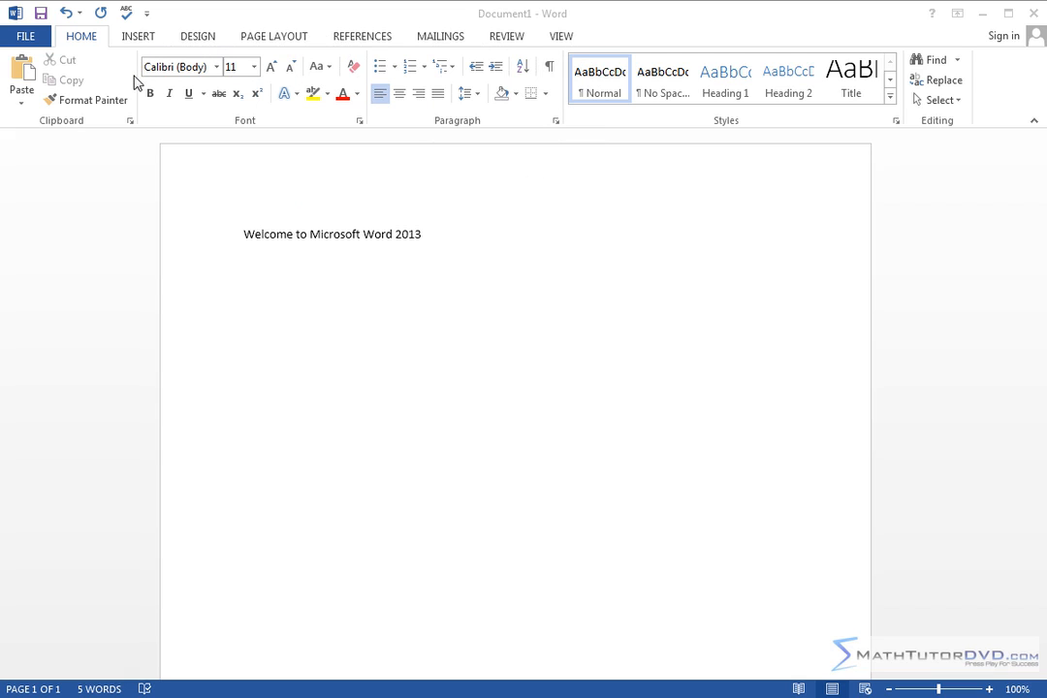
{"action": "mouse_move", "coordinate": [413, 107]}
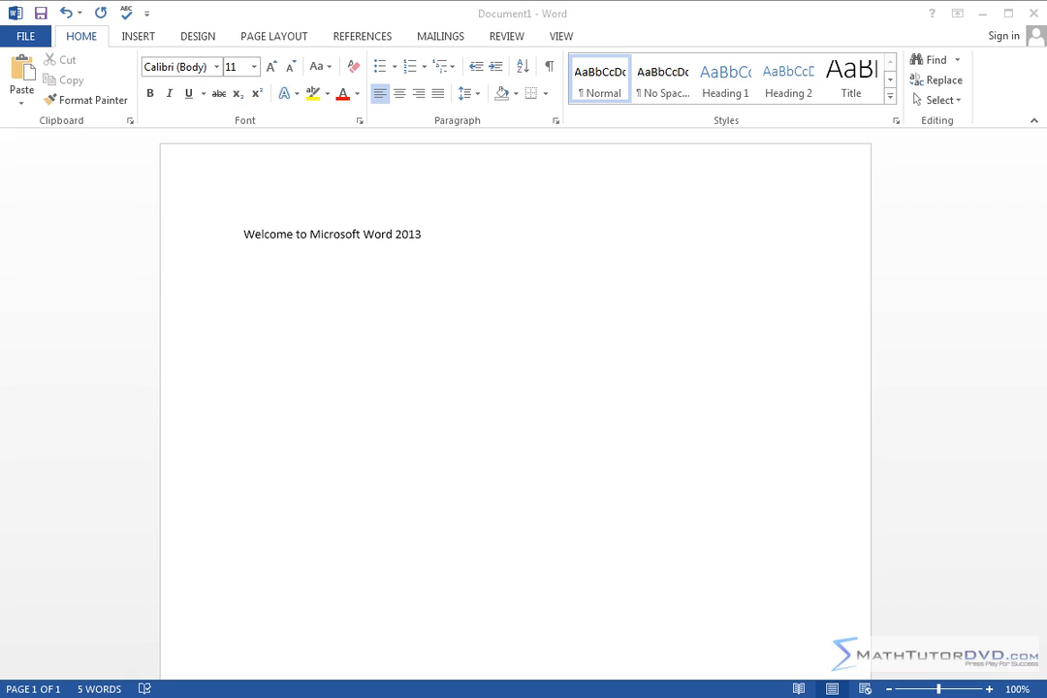
{"action": "mouse_move", "coordinate": [194, 111]}
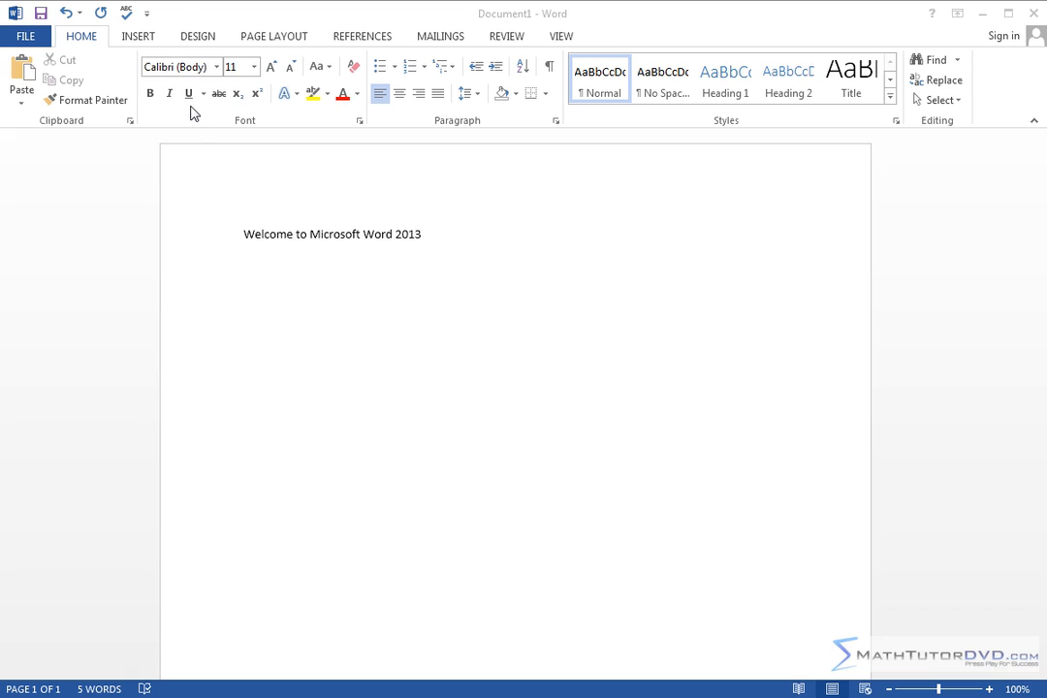
{"action": "mouse_move", "coordinate": [345, 231]}
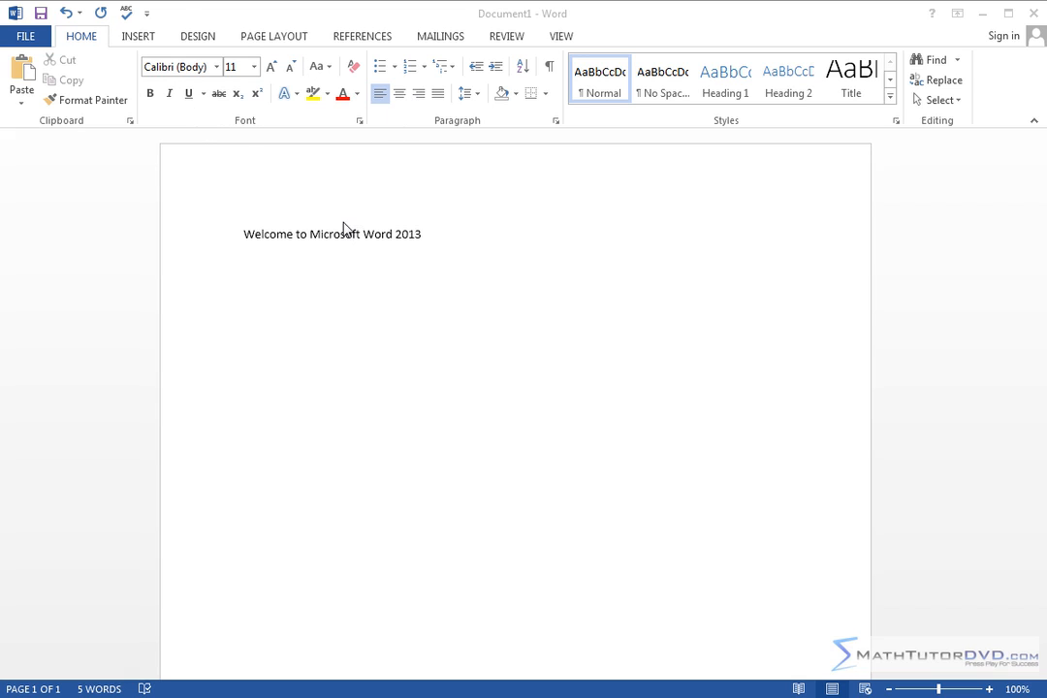
{"action": "mouse_move", "coordinate": [357, 296]}
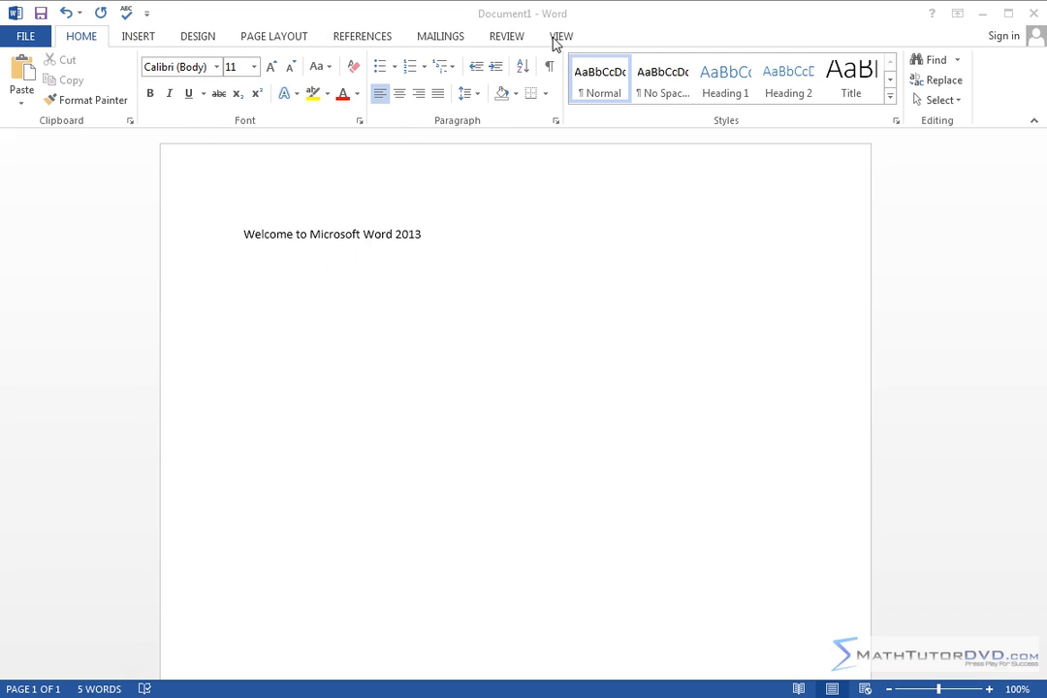
{"action": "mouse_move", "coordinate": [43, 54]}
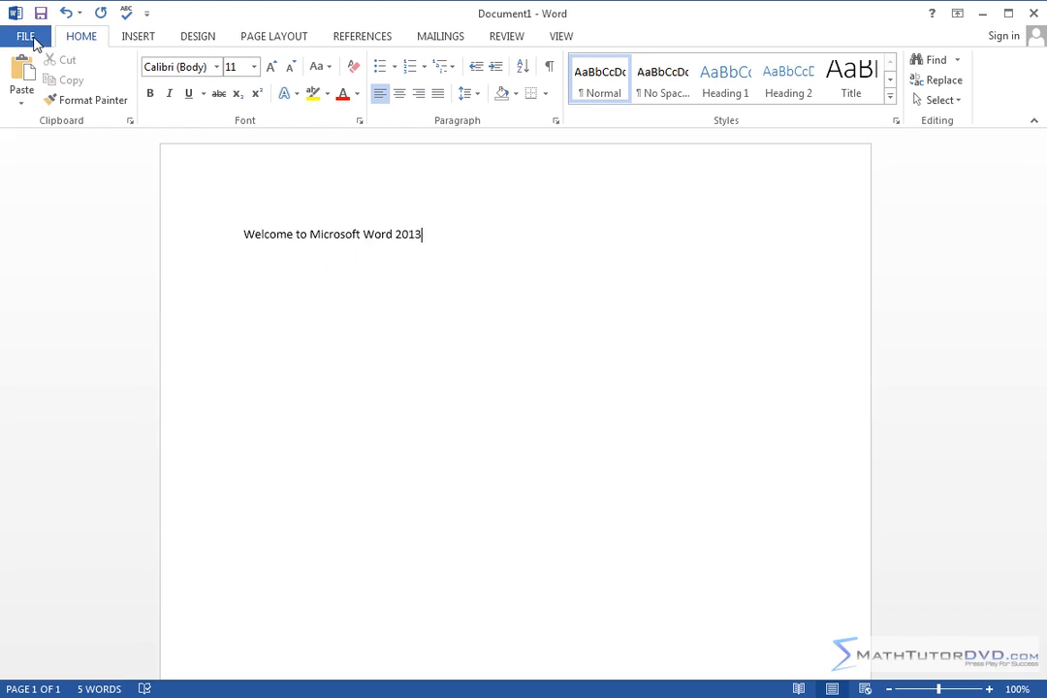
- Show the backstage Info page for the unsaved document, leaving it briefly and returning
{"action": "left_click", "coordinate": [25, 35]}
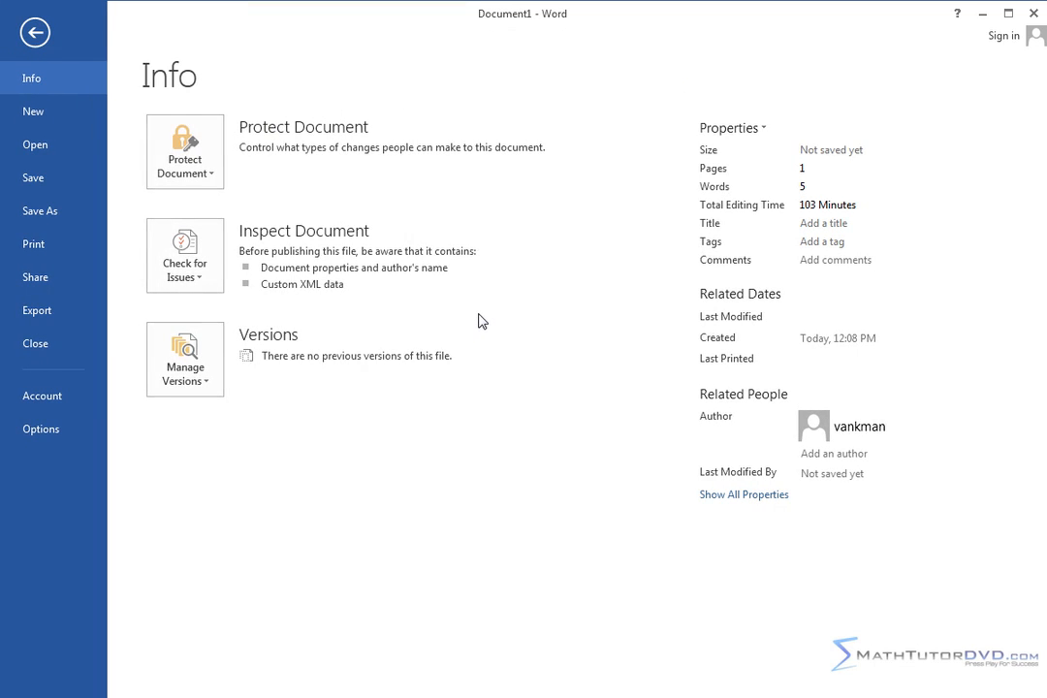
{"action": "mouse_move", "coordinate": [598, 276]}
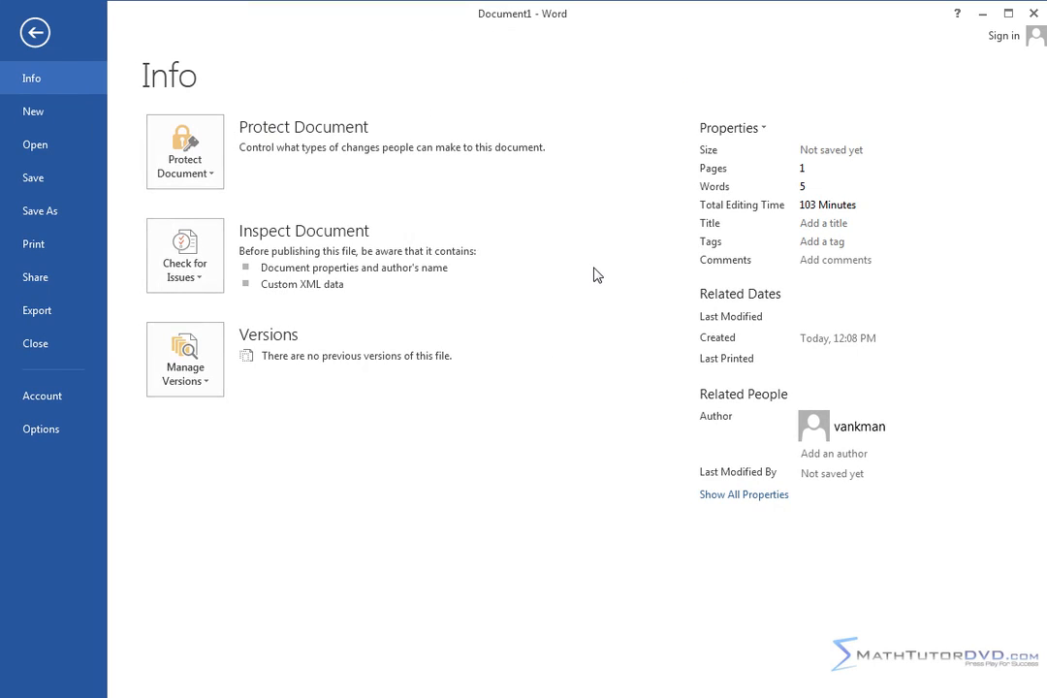
{"action": "mouse_move", "coordinate": [489, 143]}
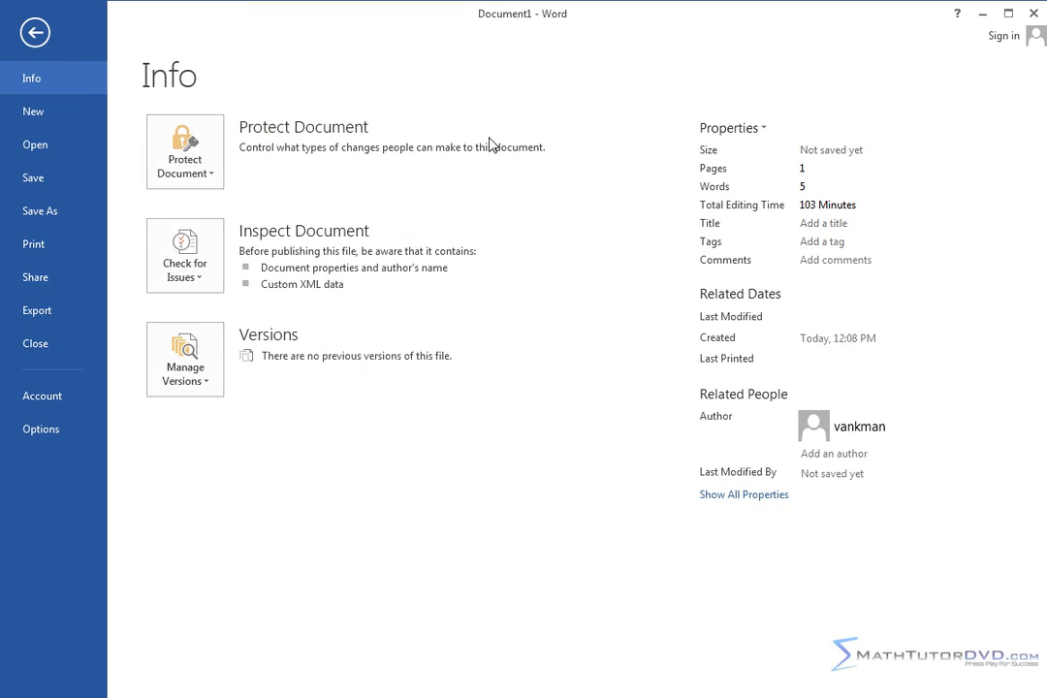
{"action": "left_click", "coordinate": [35, 31]}
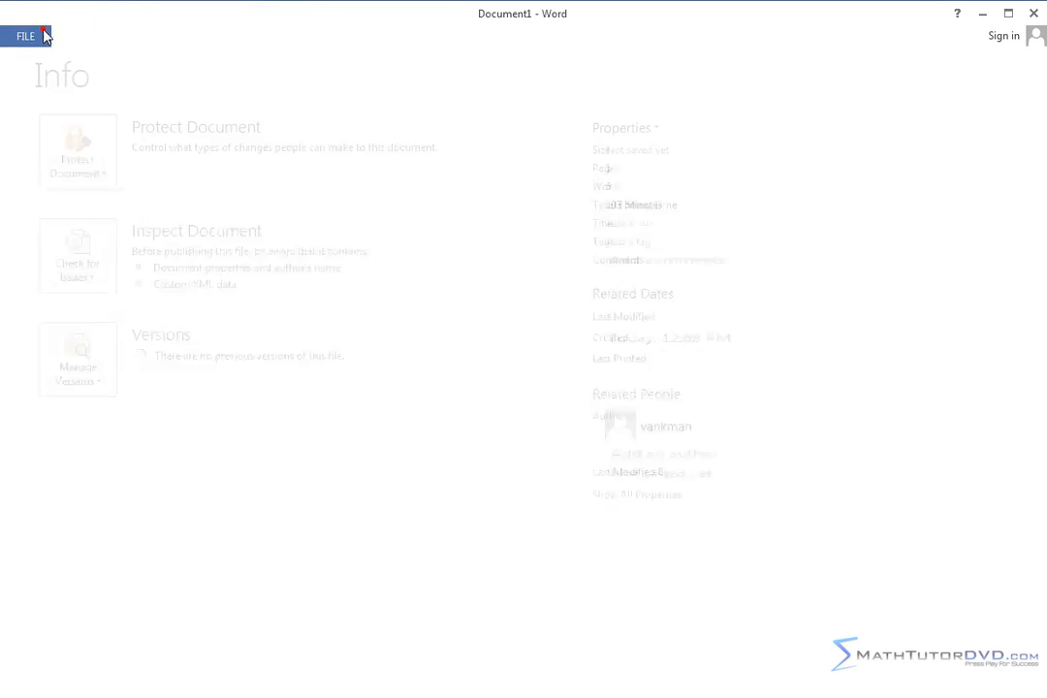
{"action": "left_click", "coordinate": [25, 35]}
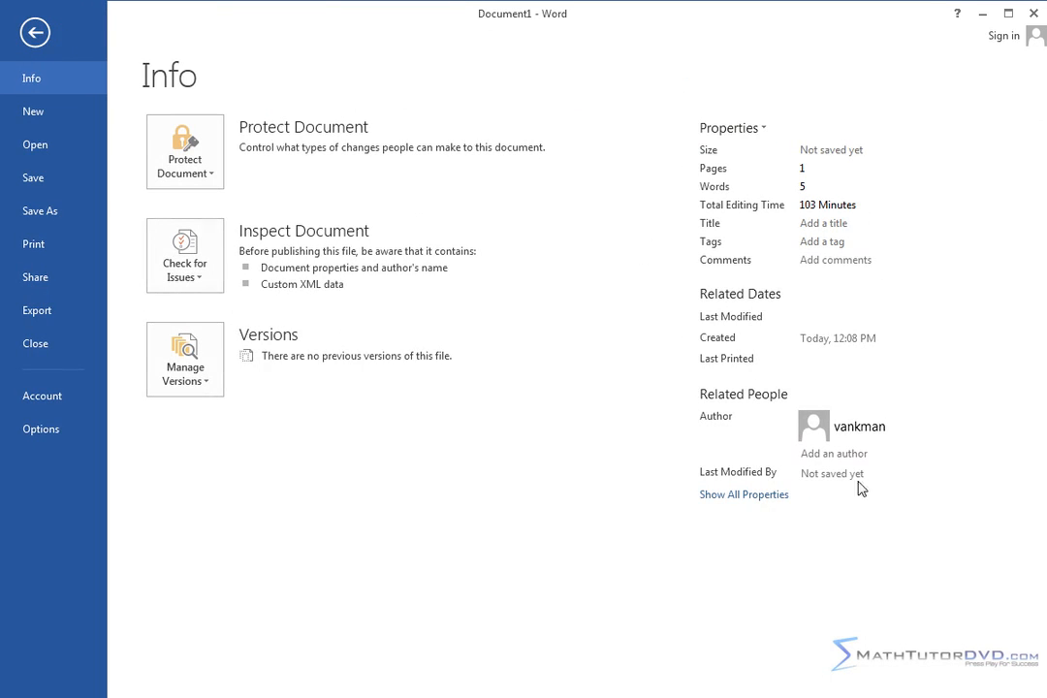
{"action": "mouse_move", "coordinate": [884, 199]}
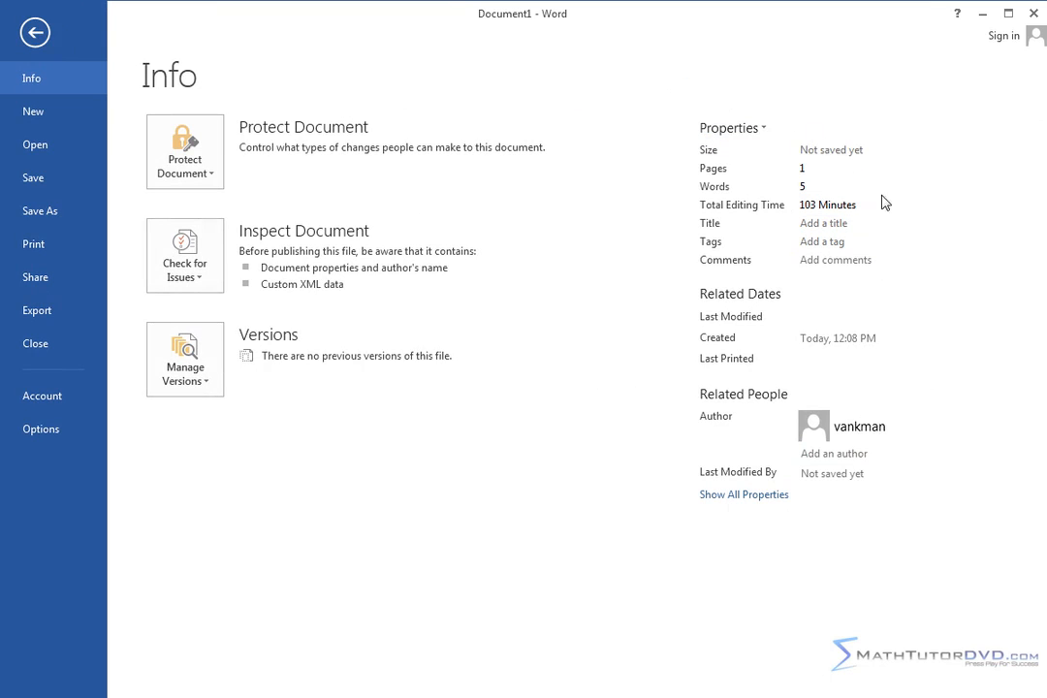
{"action": "mouse_move", "coordinate": [822, 153]}
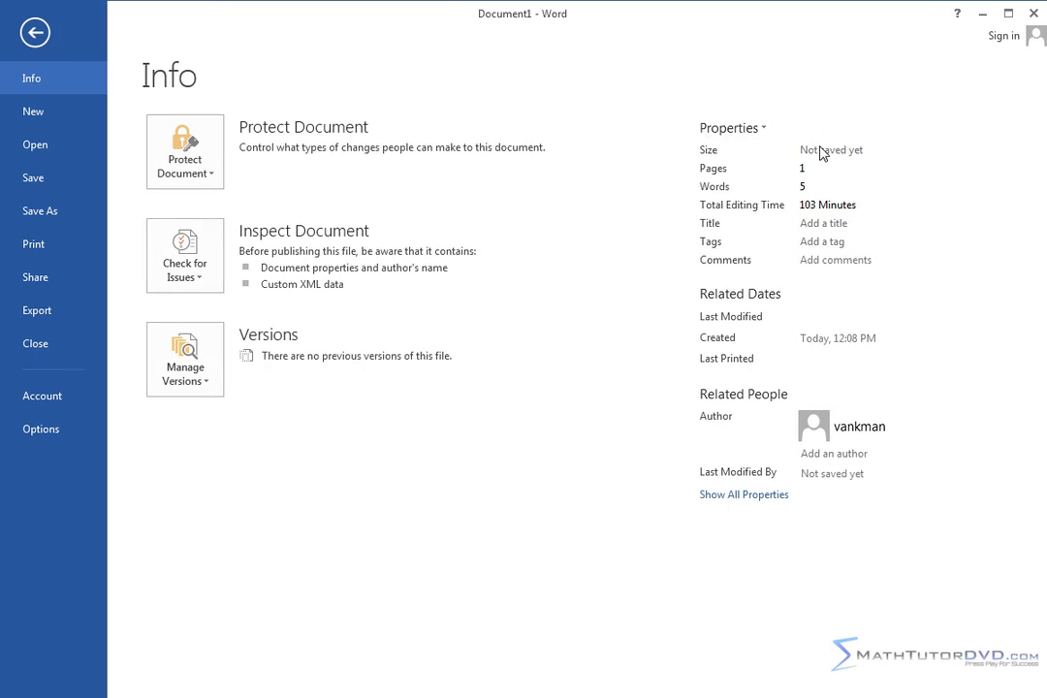
{"action": "mouse_move", "coordinate": [746, 196]}
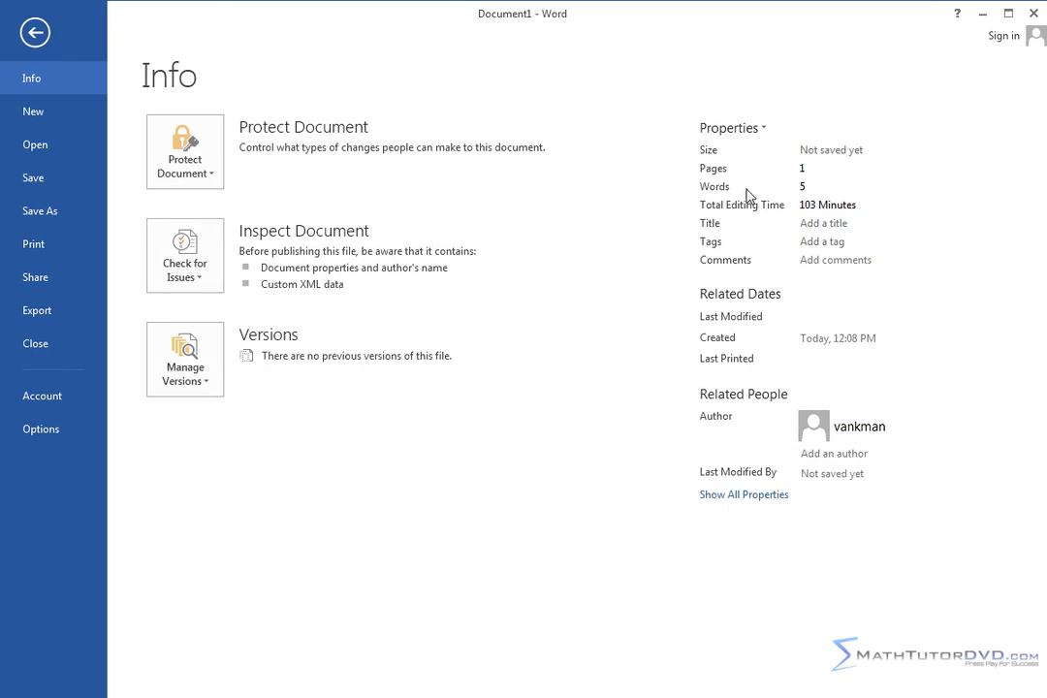
{"action": "mouse_move", "coordinate": [590, 516]}
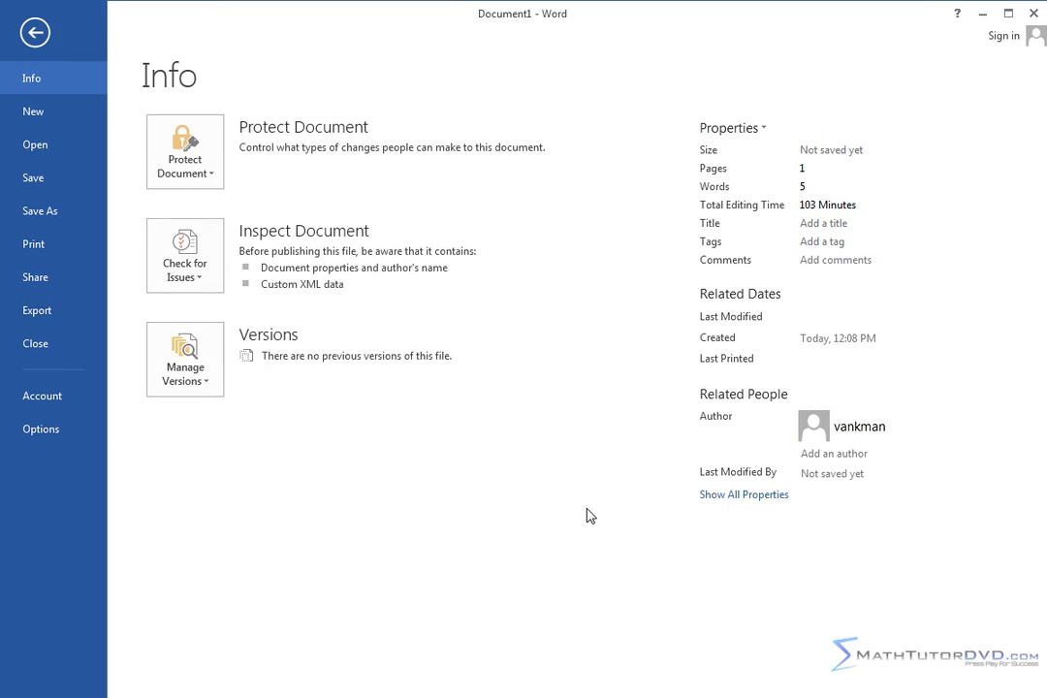
{"action": "mouse_move", "coordinate": [303, 140]}
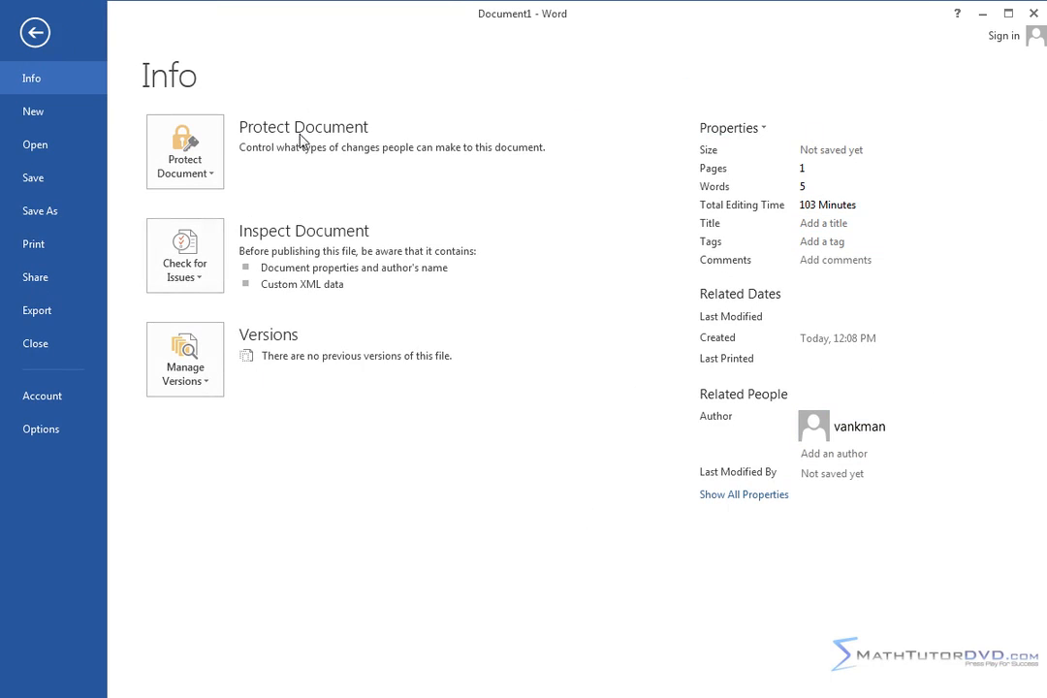
{"action": "mouse_move", "coordinate": [287, 367]}
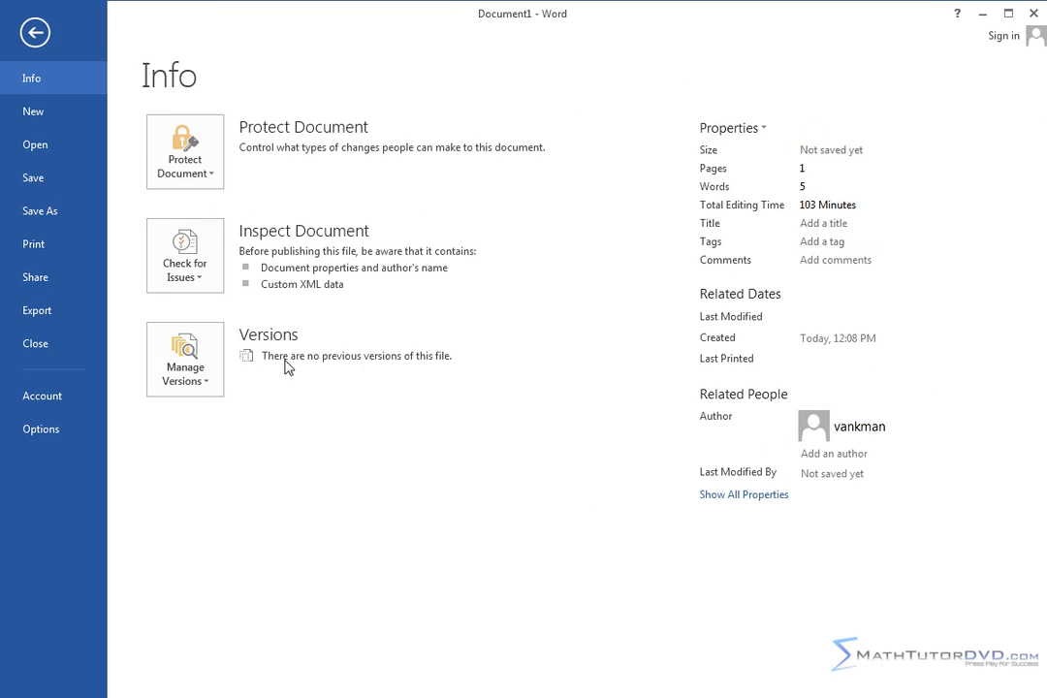
{"action": "mouse_move", "coordinate": [289, 376]}
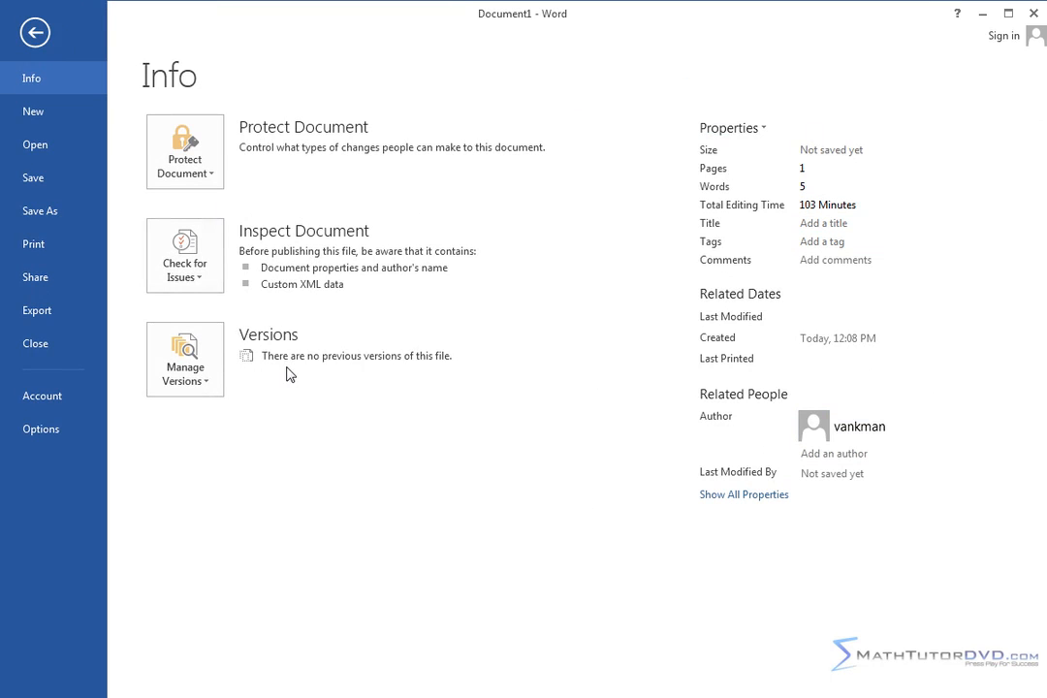
{"action": "mouse_move", "coordinate": [35, 342]}
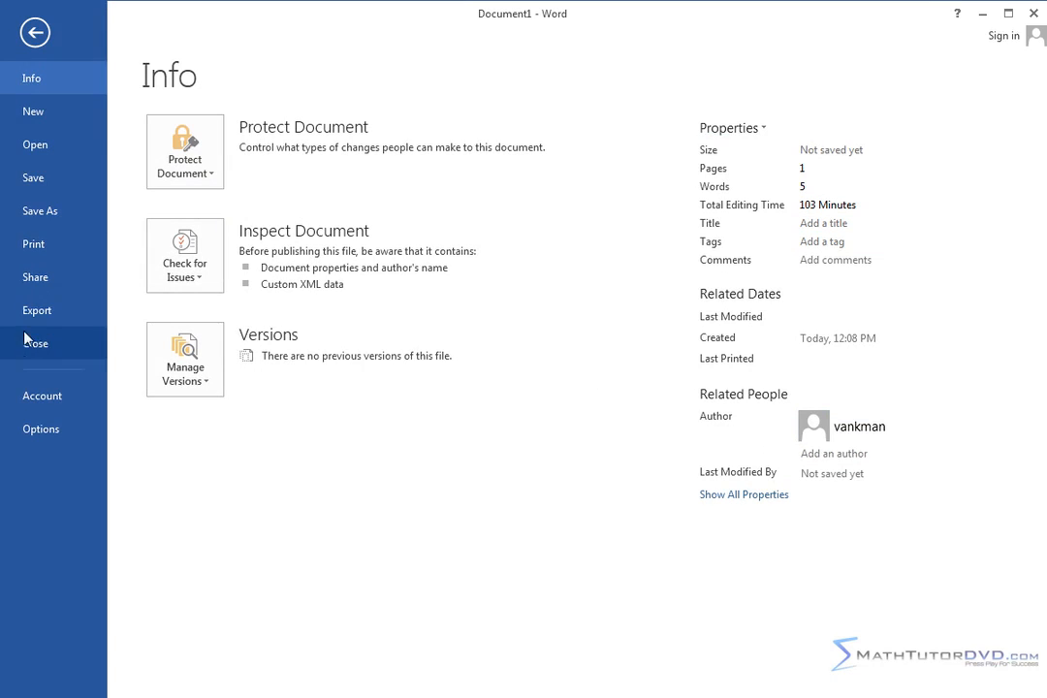